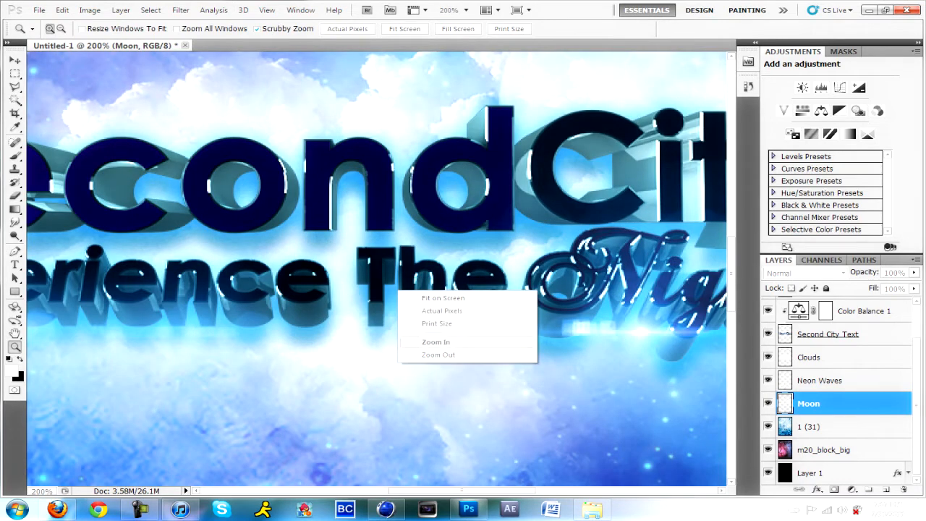
Browse the 7stacks page on alastria.com, then close Firefox to reach the desktop
{"action": "left_click", "coordinate": [438, 354]}
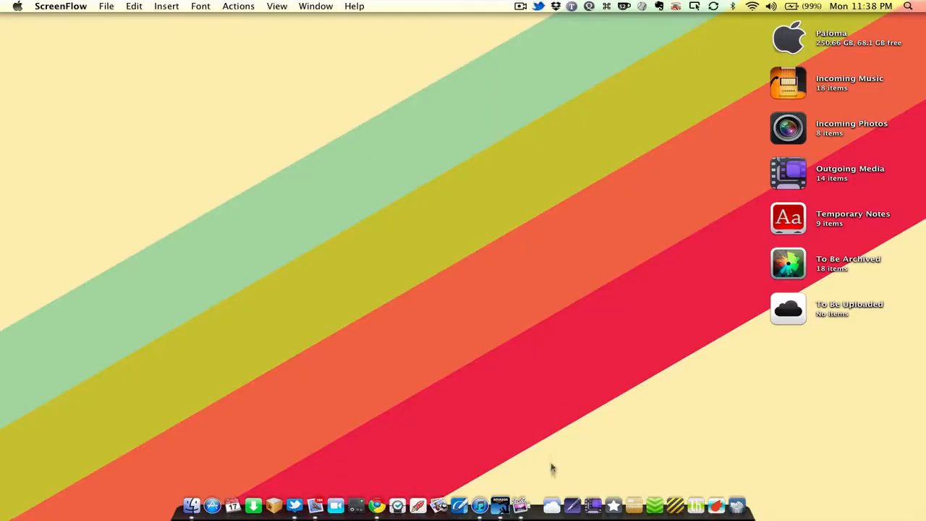
{"action": "left_click", "coordinate": [571, 504]}
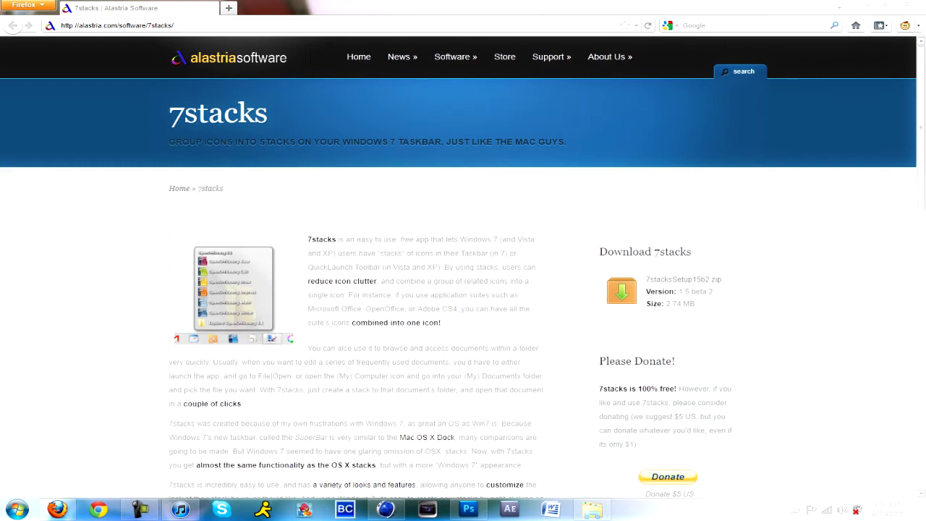
{"action": "mouse_move", "coordinate": [621, 291]}
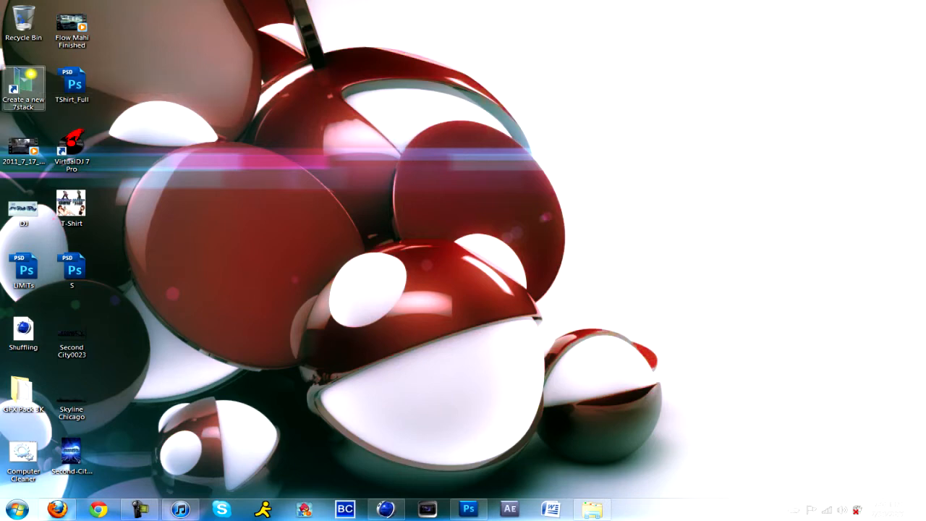
Start a new 7stack and choose My Pictures as its folder
{"action": "double_click", "coordinate": [23, 86]}
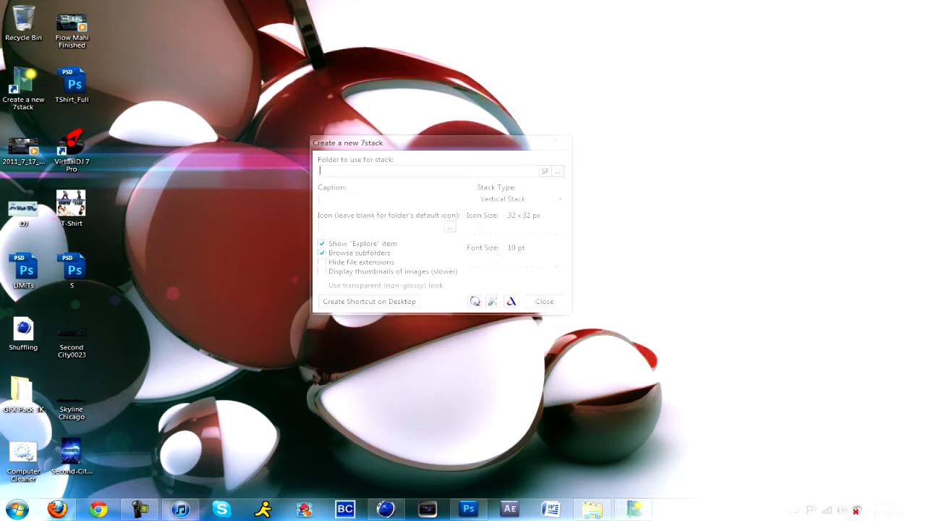
{"action": "left_click", "coordinate": [557, 171]}
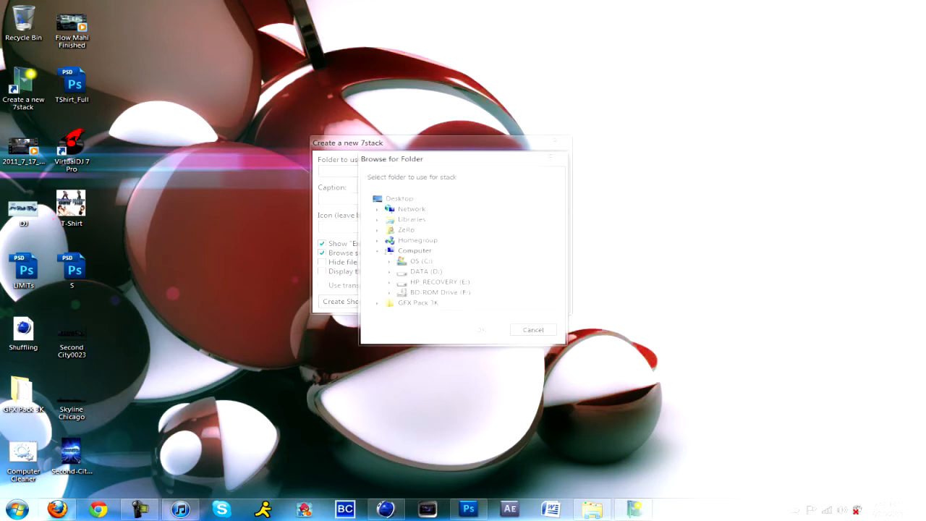
{"action": "left_click", "coordinate": [378, 219]}
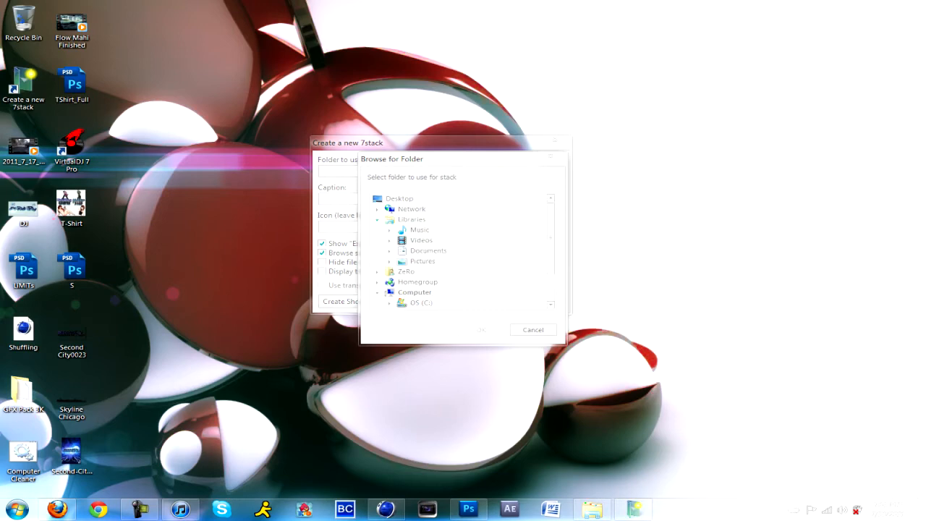
{"action": "left_click", "coordinate": [389, 271]}
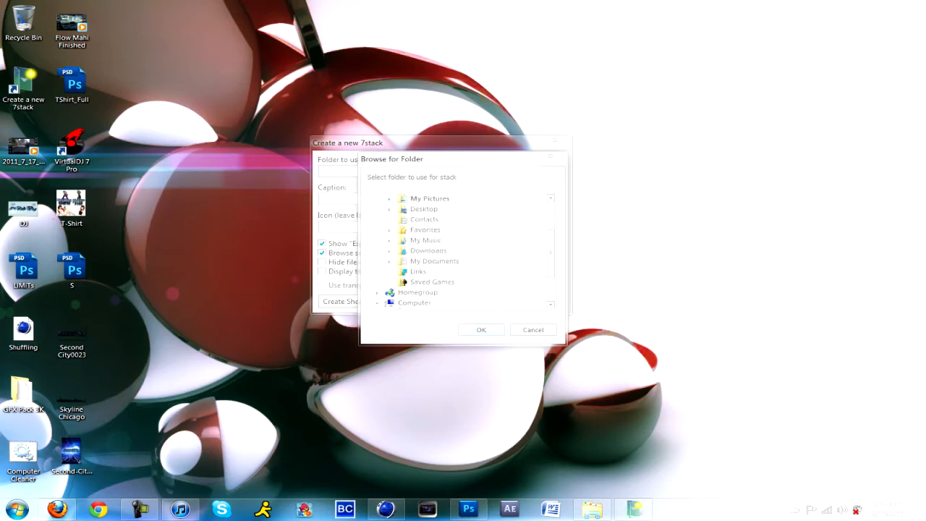
{"action": "left_click", "coordinate": [481, 330]}
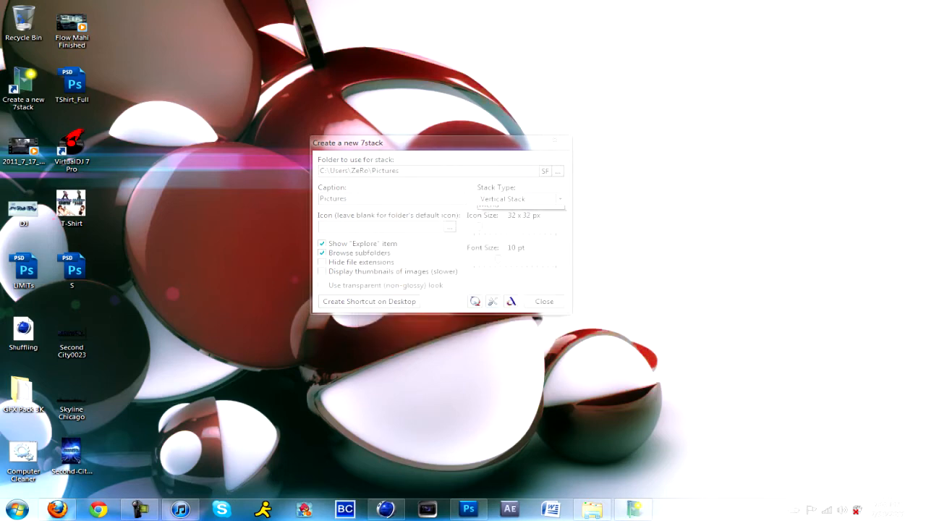
Keep the Vertical Stack layout with 84 px icons
{"action": "left_click", "coordinate": [559, 199]}
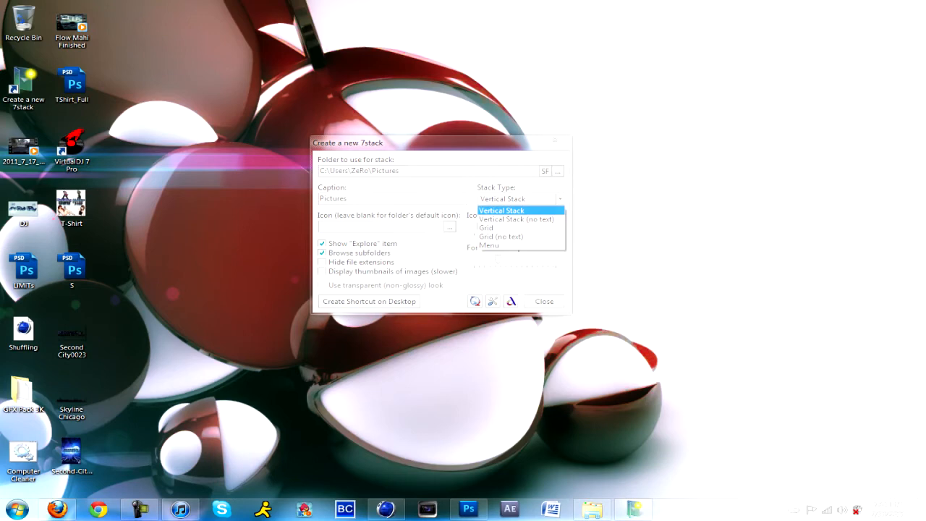
{"action": "left_click", "coordinate": [501, 209]}
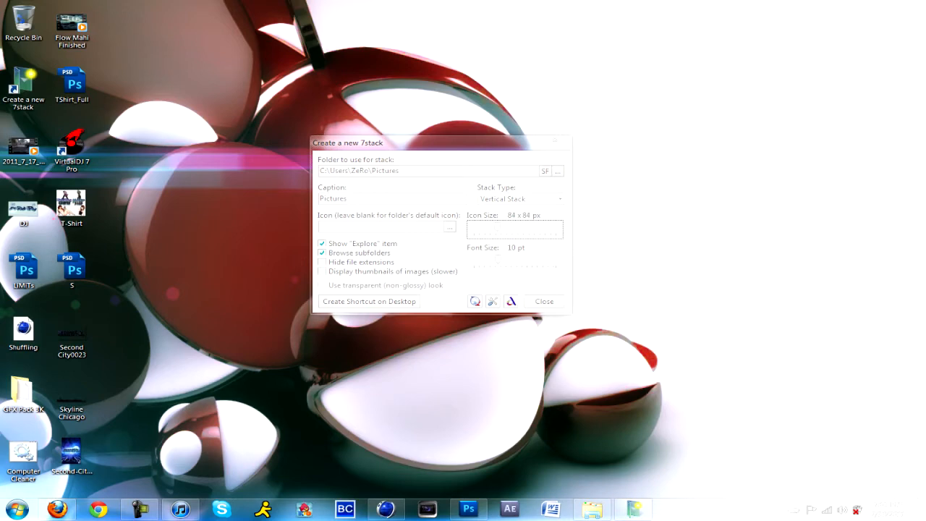
{"action": "left_click", "coordinate": [449, 227]}
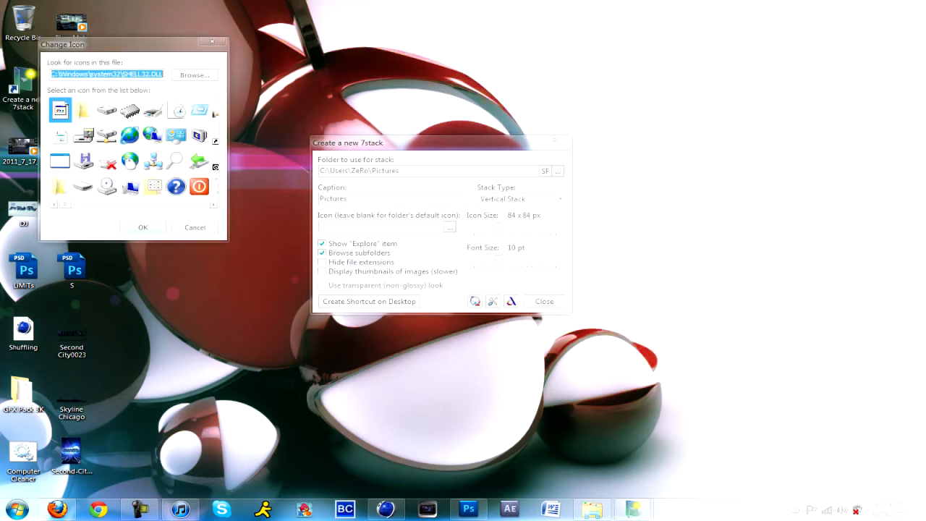
Choose the yellow warning-triangle icon (imageres.dll icon 79) for the stack
{"action": "type", "text": "mageres.dll"}
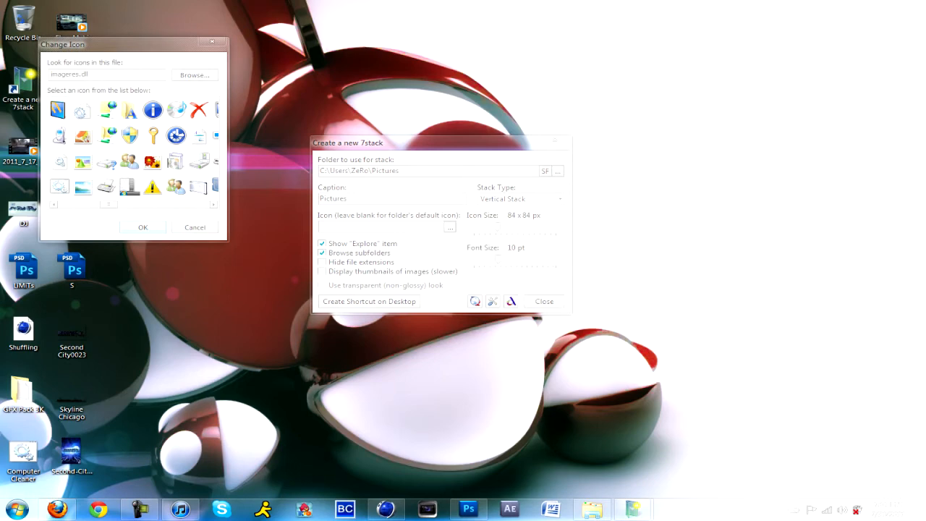
{"action": "left_click", "coordinate": [153, 186]}
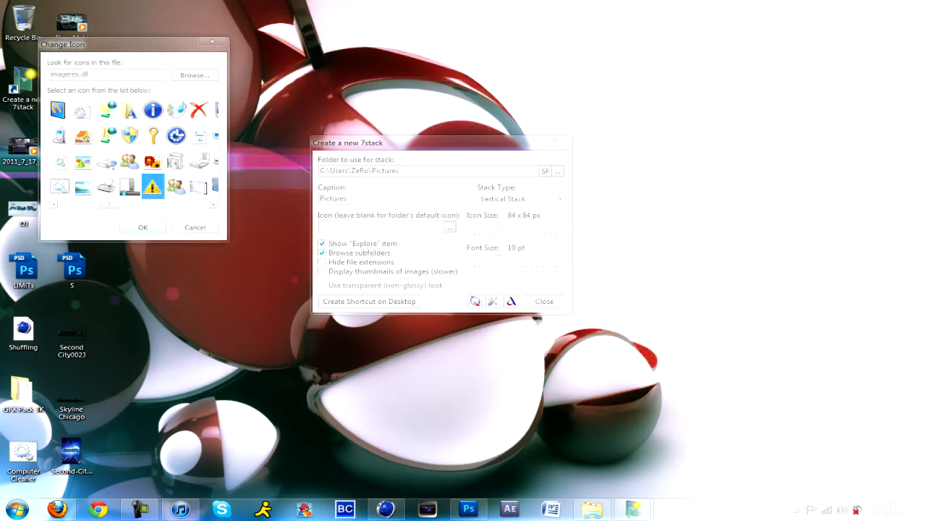
{"action": "left_click", "coordinate": [142, 227]}
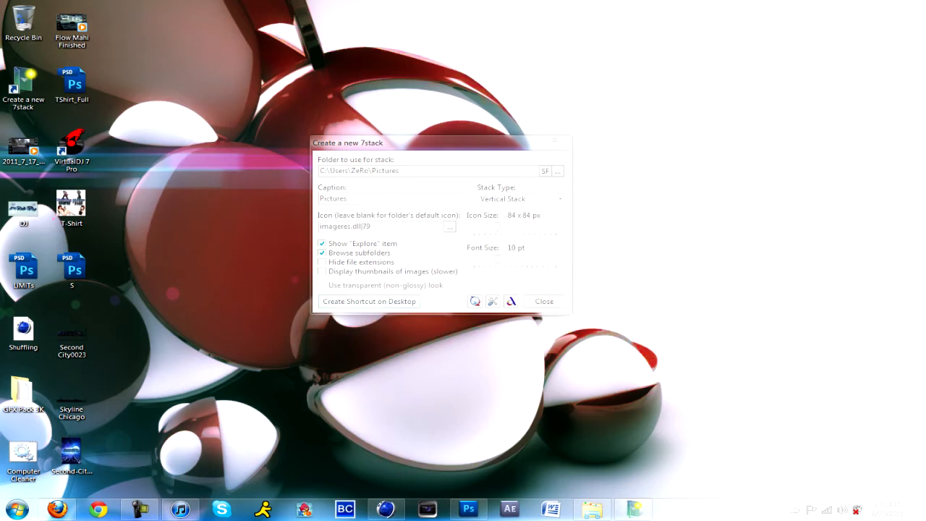
Create the Pictures stack's desktop shortcut with the warning-sign icon
{"action": "left_click", "coordinate": [368, 301]}
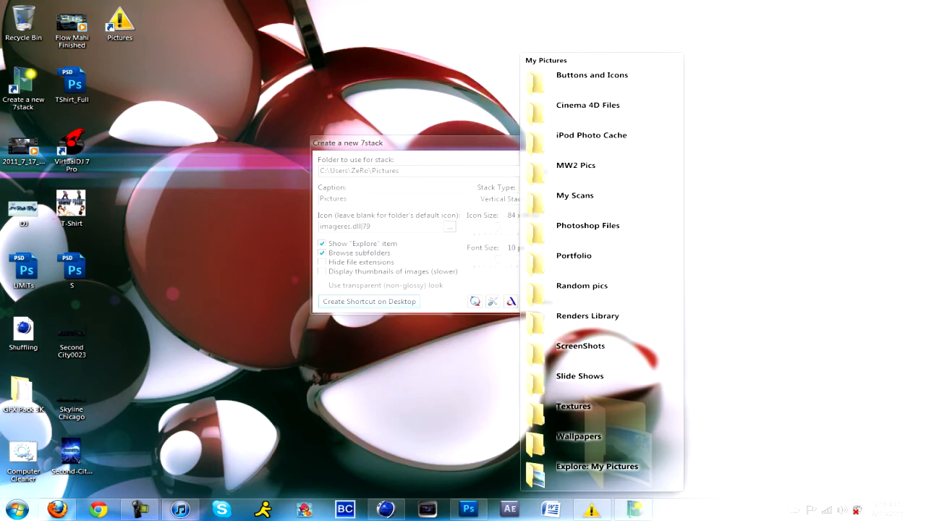
{"action": "mouse_move", "coordinate": [591, 135]}
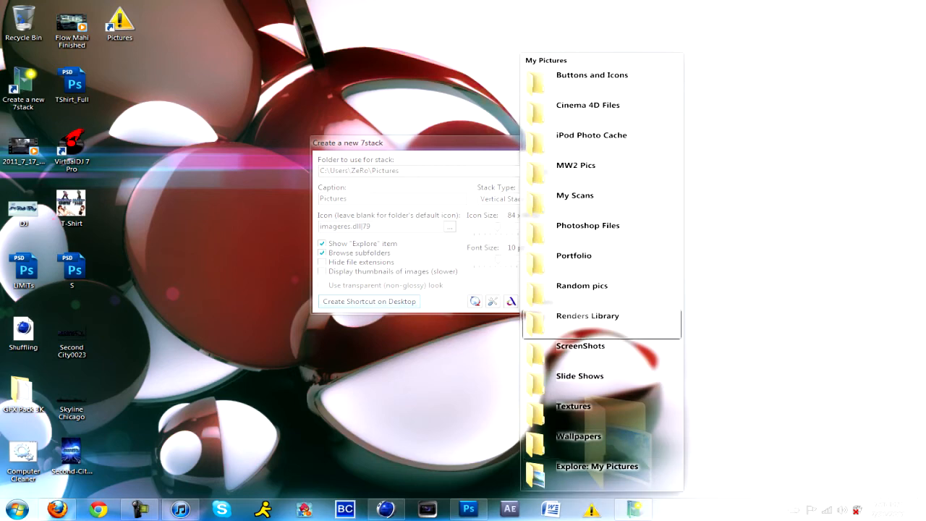
{"action": "mouse_move", "coordinate": [591, 75]}
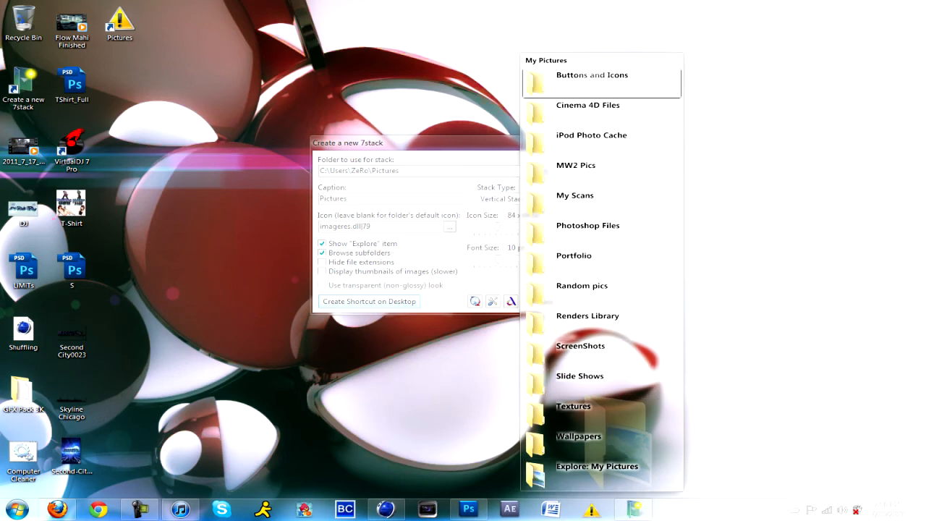
{"action": "mouse_move", "coordinate": [587, 225]}
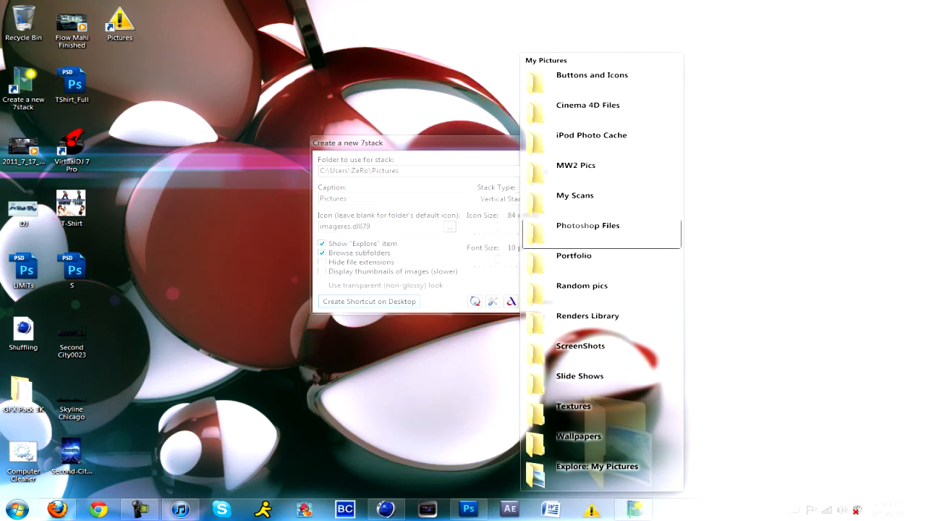
{"action": "mouse_move", "coordinate": [575, 165]}
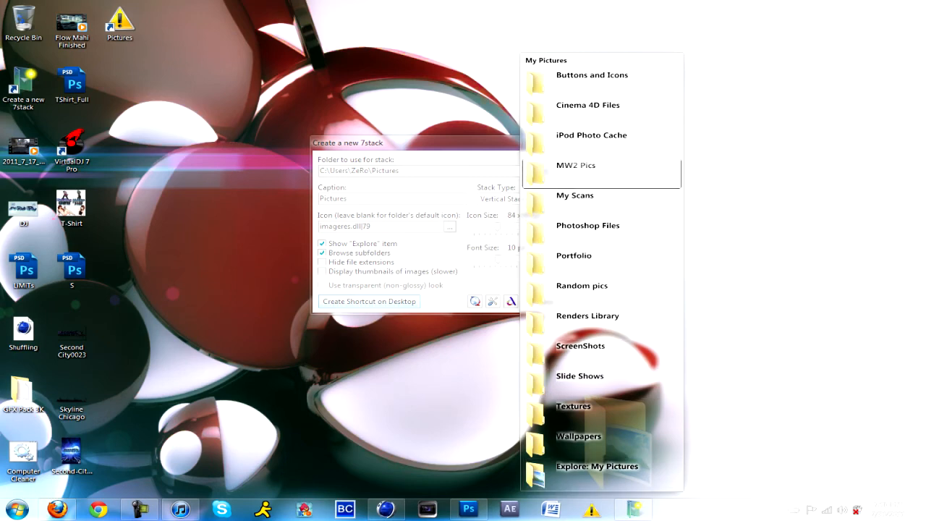
{"action": "mouse_move", "coordinate": [587, 105]}
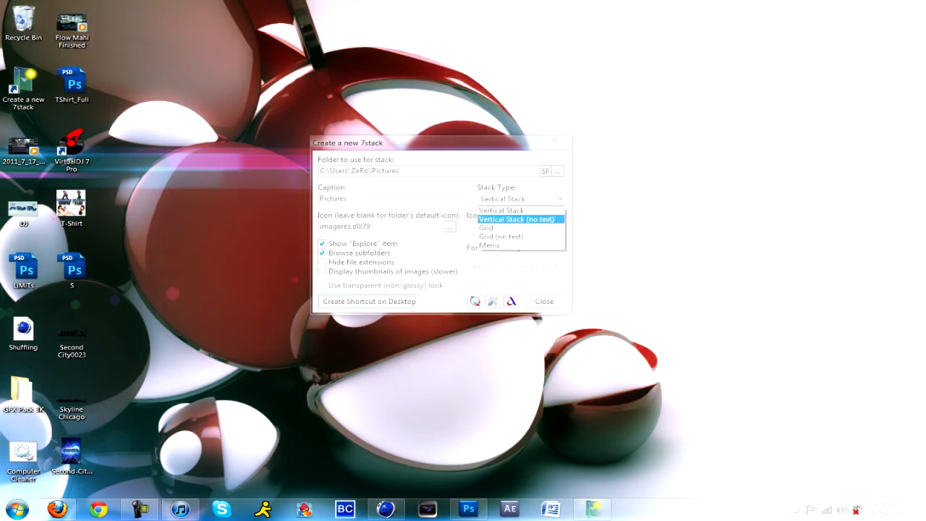
Change the stack type to Grid and recreate the desktop shortcut
{"action": "left_click", "coordinate": [486, 227]}
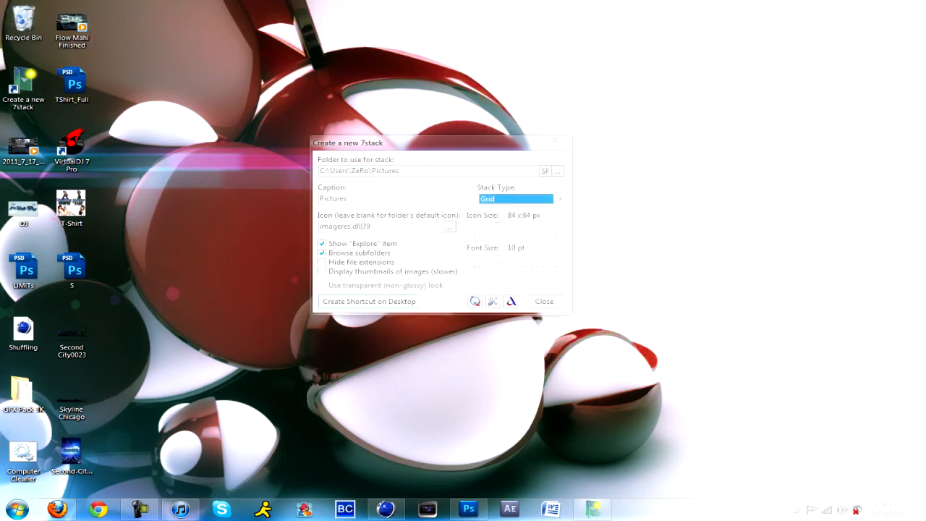
{"action": "left_click", "coordinate": [368, 301]}
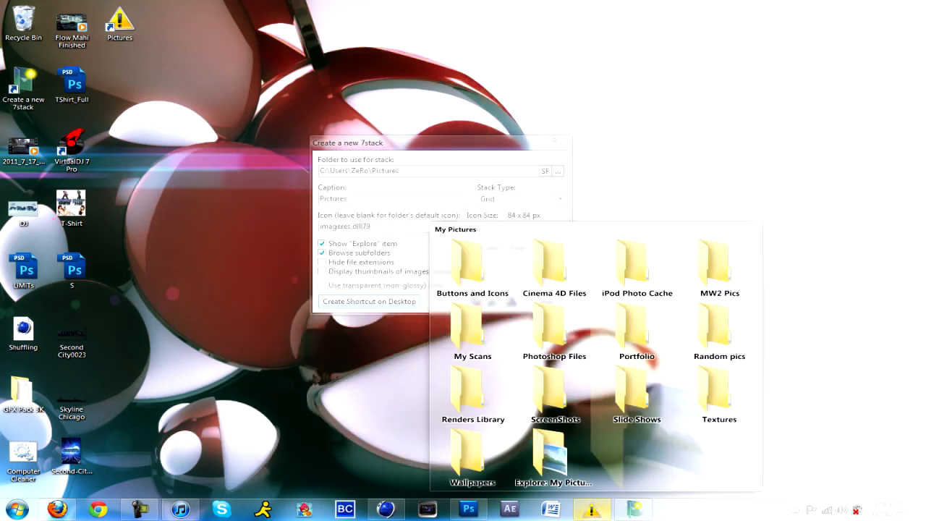
{"action": "left_click", "coordinate": [472, 456]}
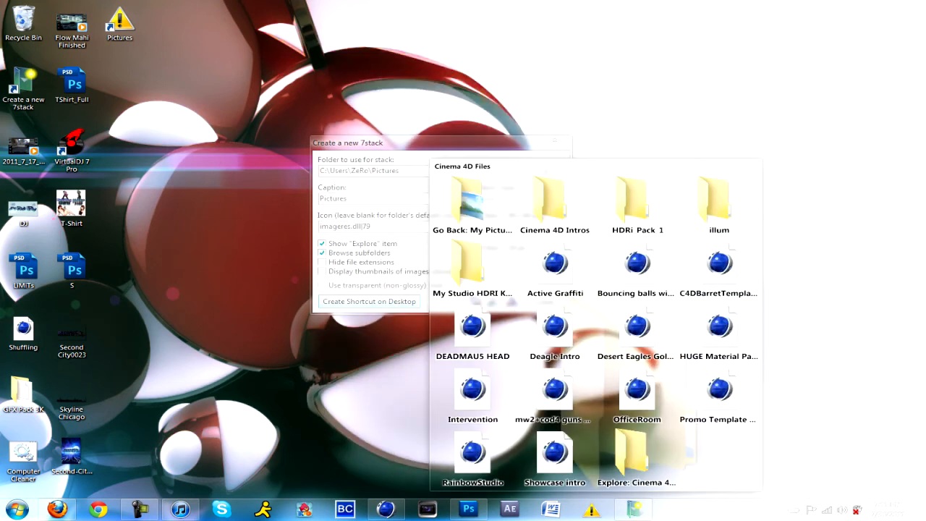
{"action": "left_click", "coordinate": [554, 199]}
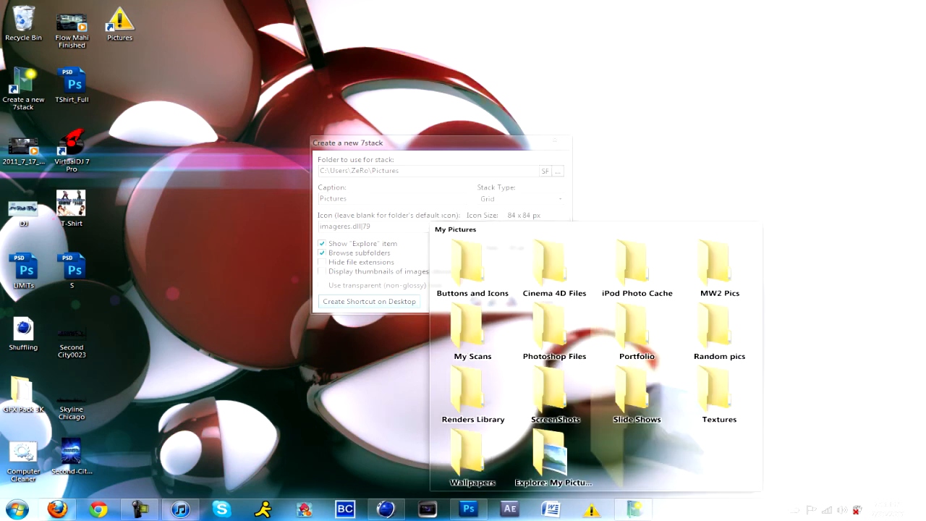
{"action": "left_click", "coordinate": [636, 329]}
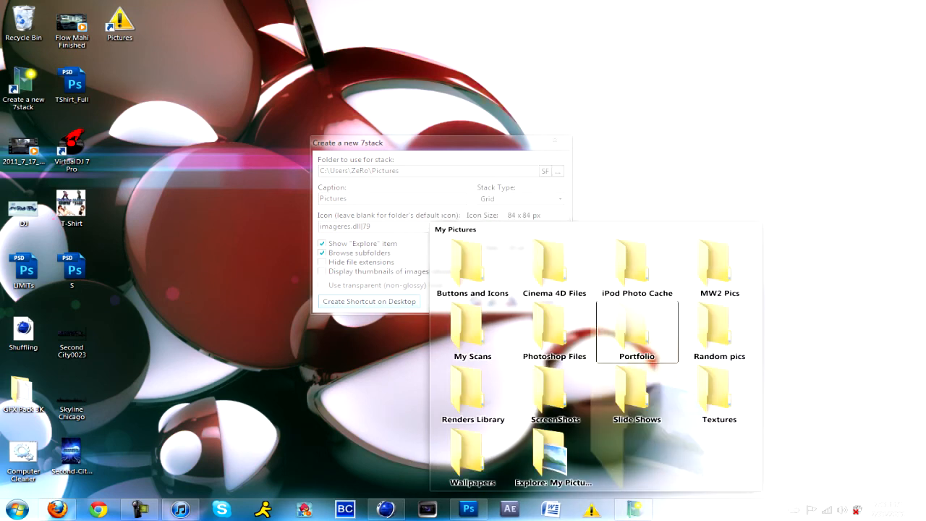
{"action": "double_click", "coordinate": [636, 329]}
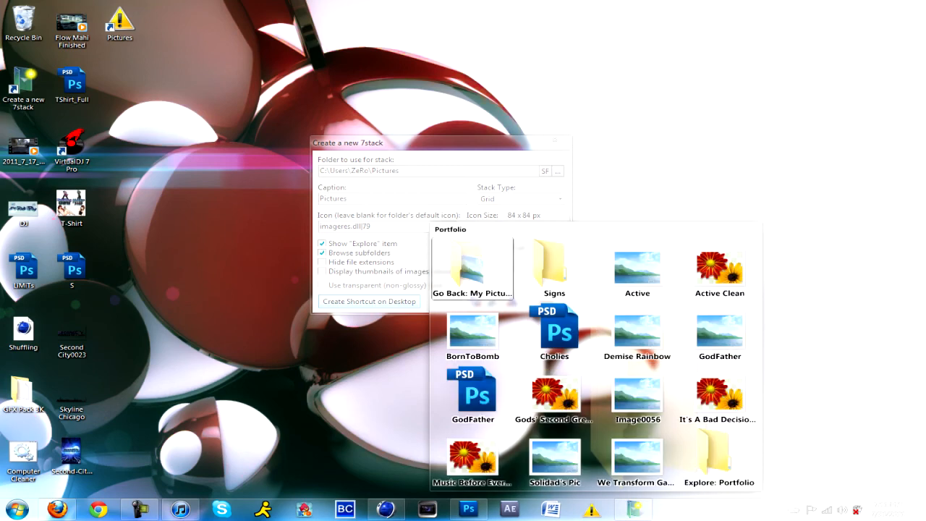
{"action": "left_click", "coordinate": [472, 271]}
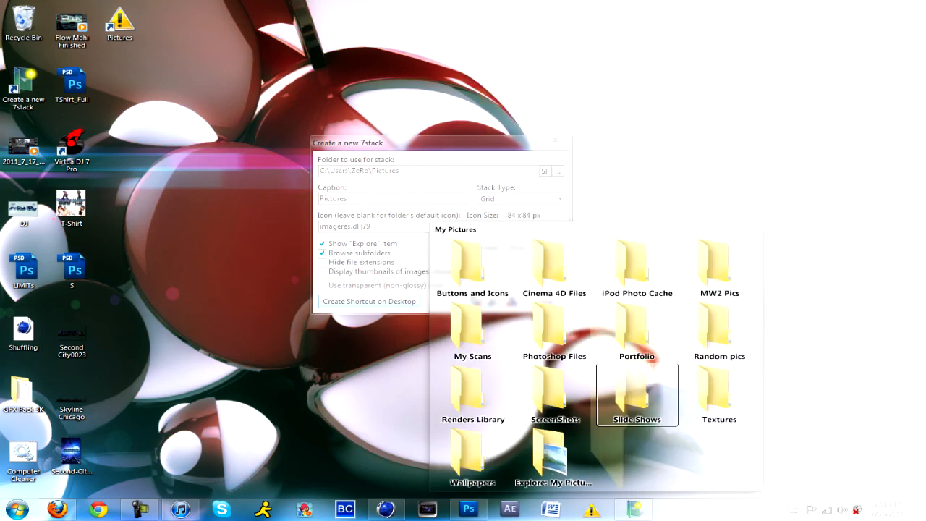